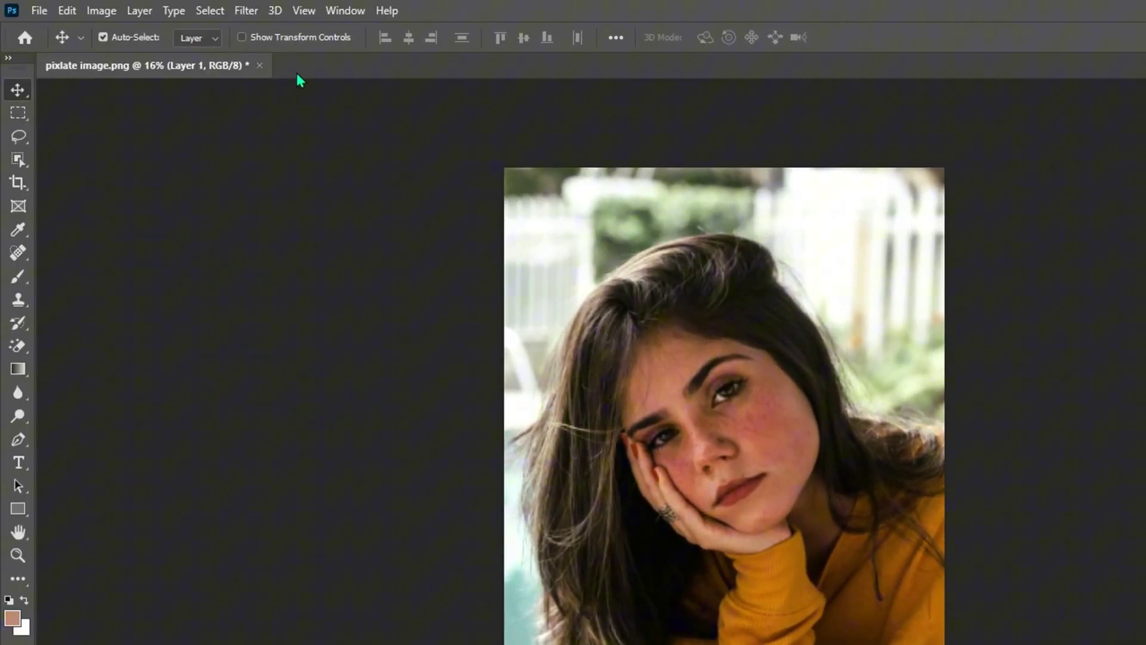
- Apply a High Pass filter with a radius of about 5.6 pixels to Layer 1
left_click(246, 10)
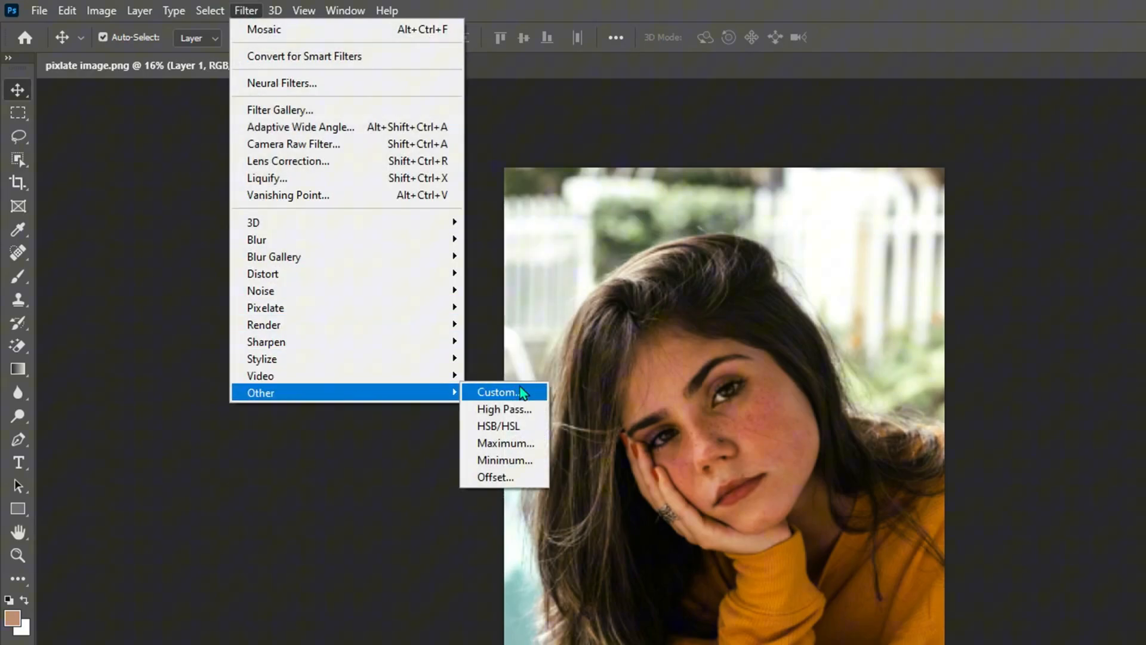
left_click(502, 408)
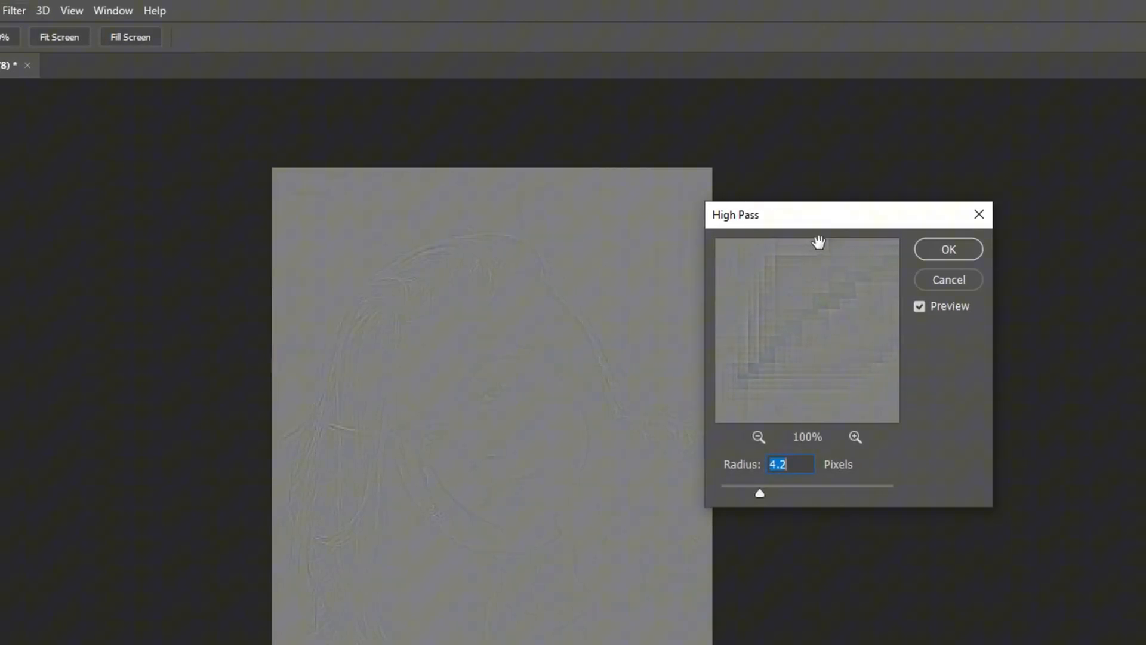
left_click_drag(759, 493, 773, 493)
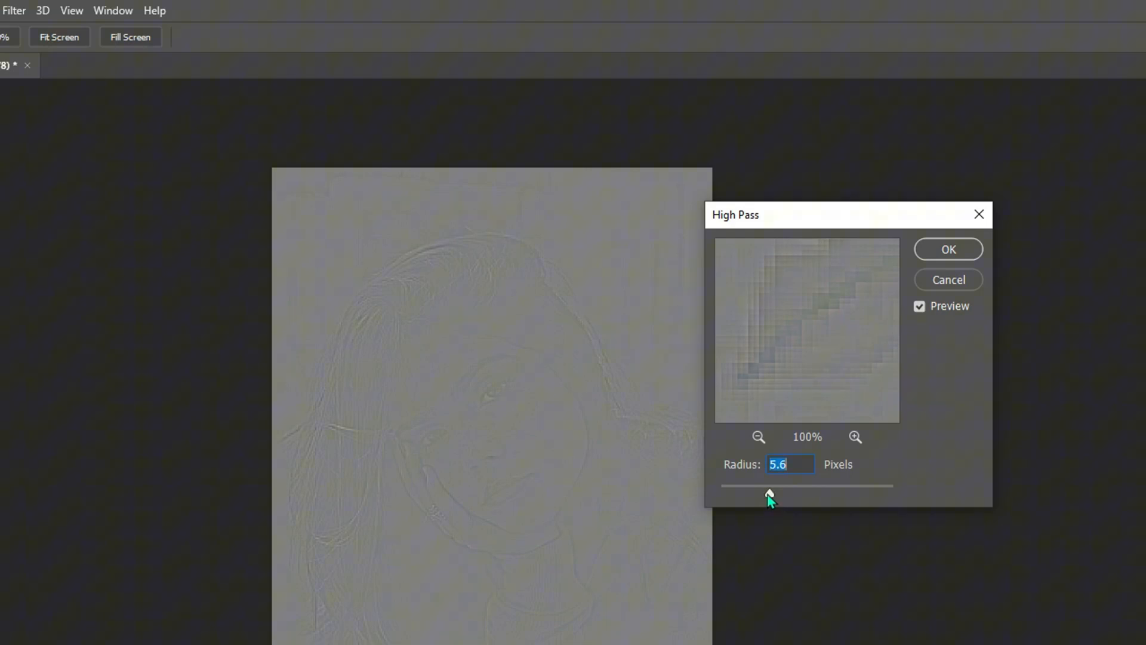
left_click(948, 249)
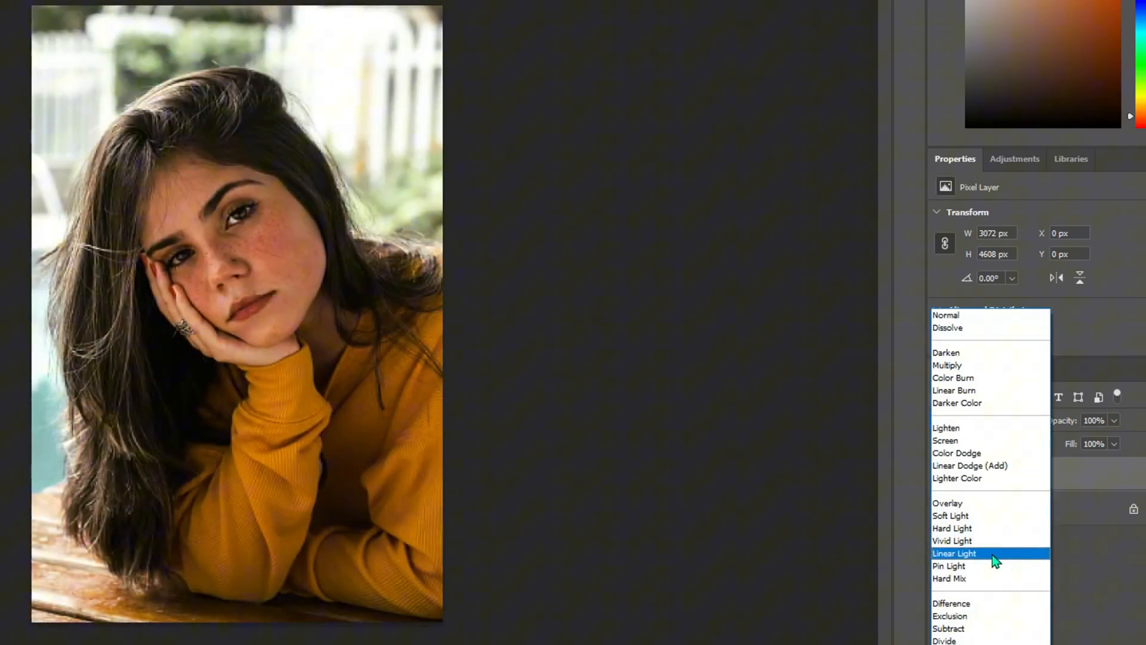
- Set the High Pass layer's blend mode to Linear Light
left_click(955, 554)
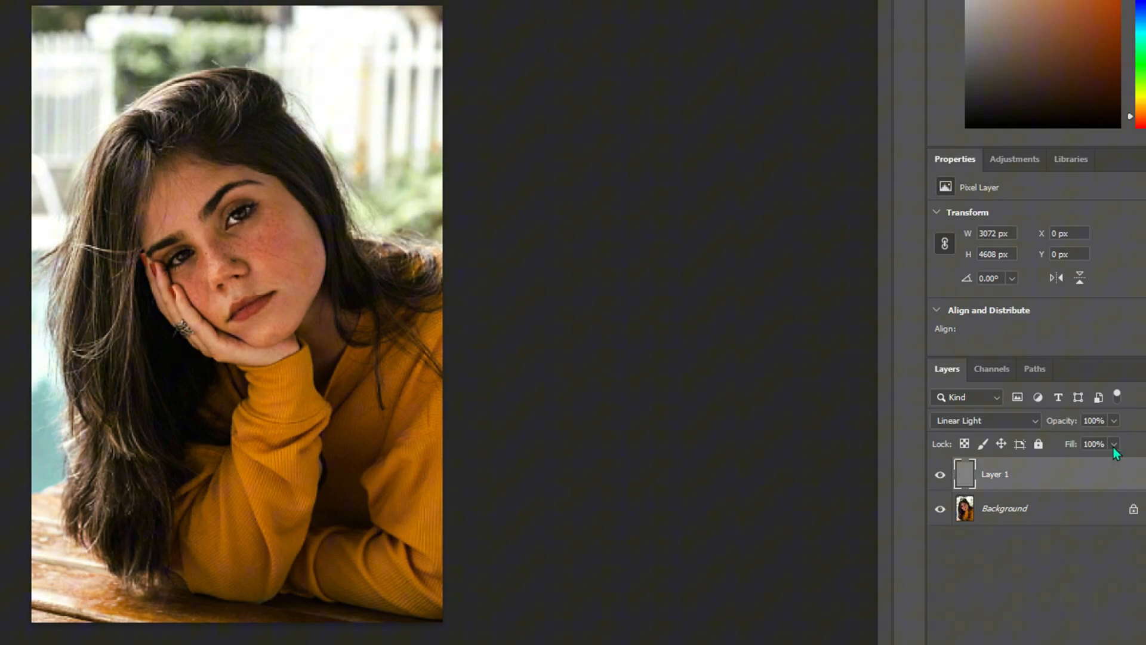
- Lower the sharpening layer's fill to 83% and toggle it to compare the result
left_click_drag(1113, 453, 1089, 466)
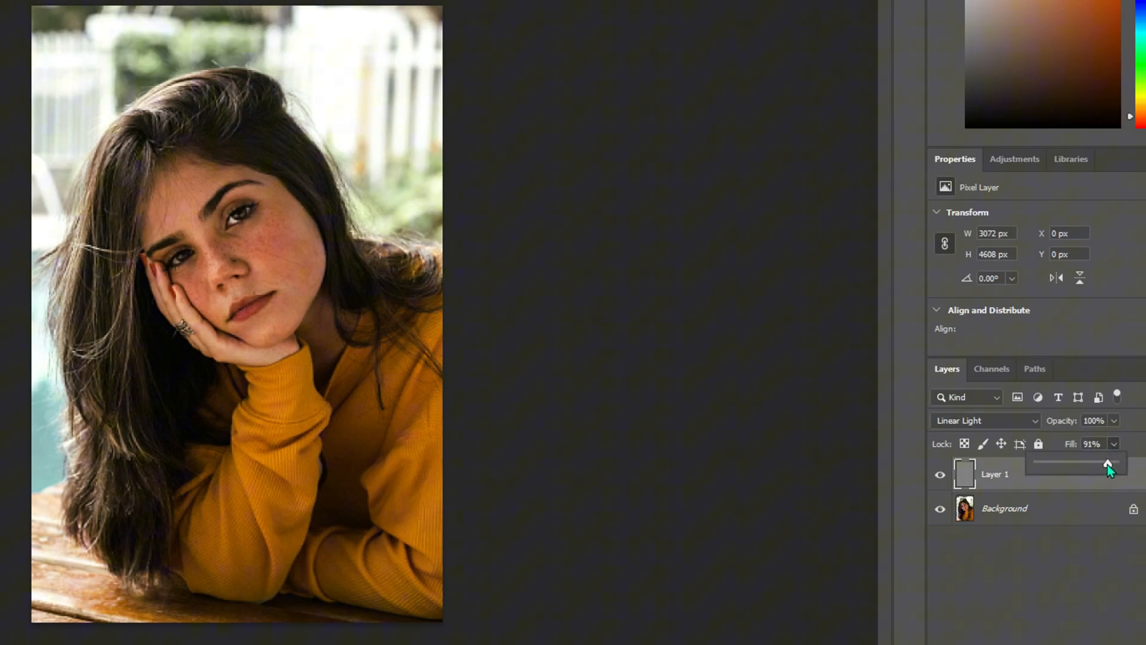
left_click_drag(1108, 467, 1068, 466)
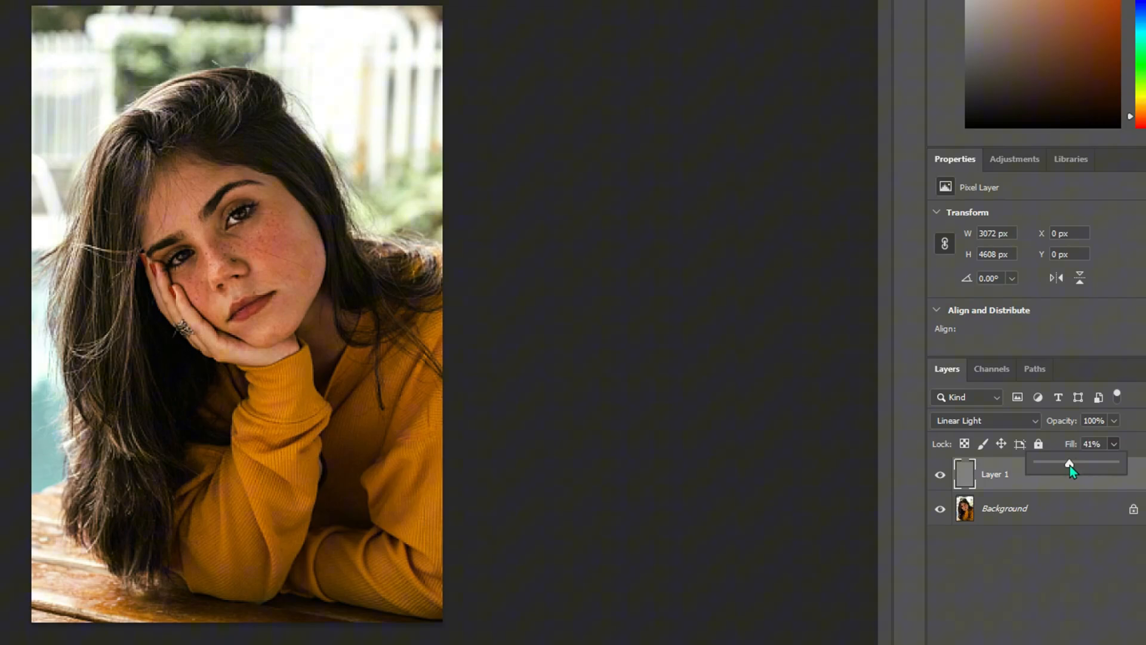
left_click_drag(1068, 464, 1102, 467)
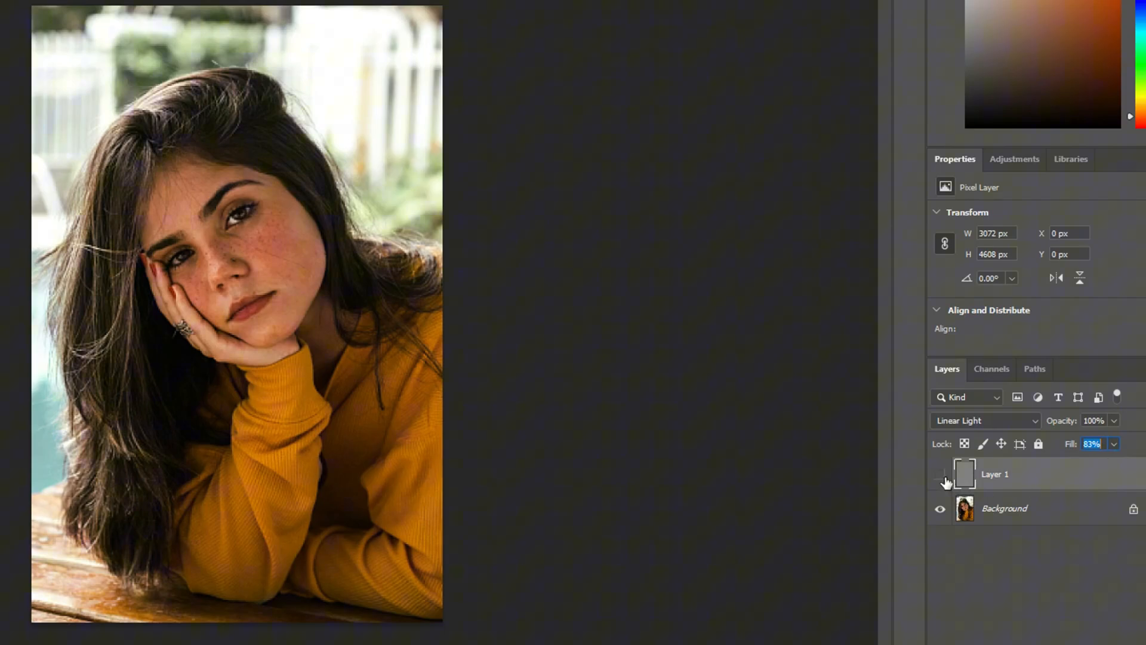
left_click(938, 473)
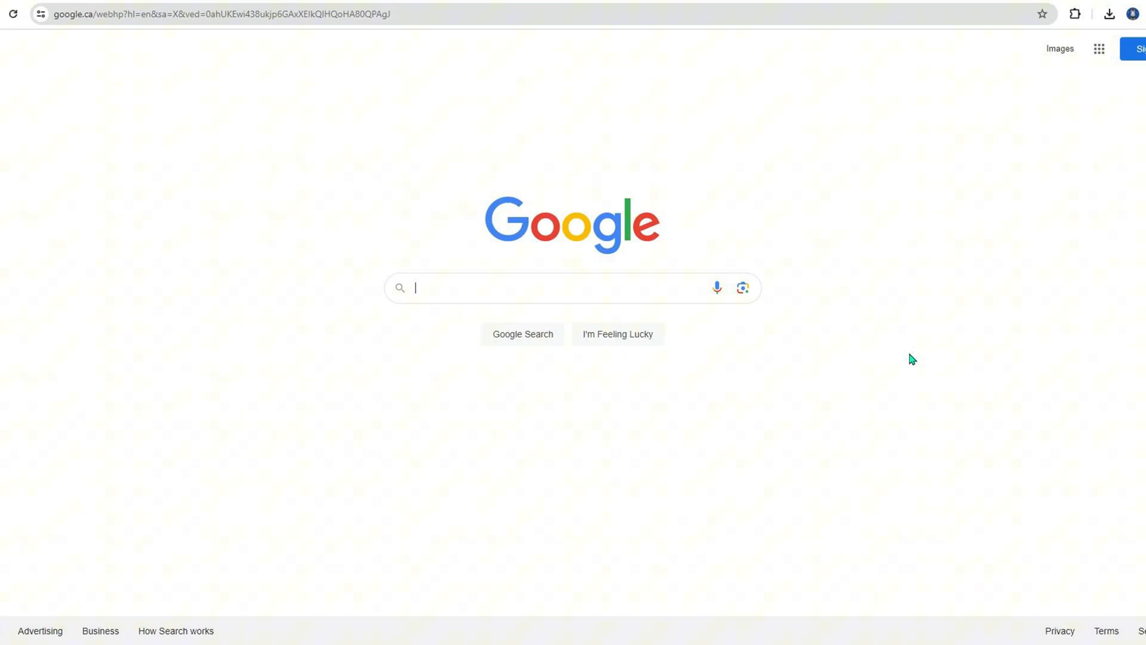
- Search the web for 'fotor image upscaler' and open Fotor's upscaler page
left_click(542, 287)
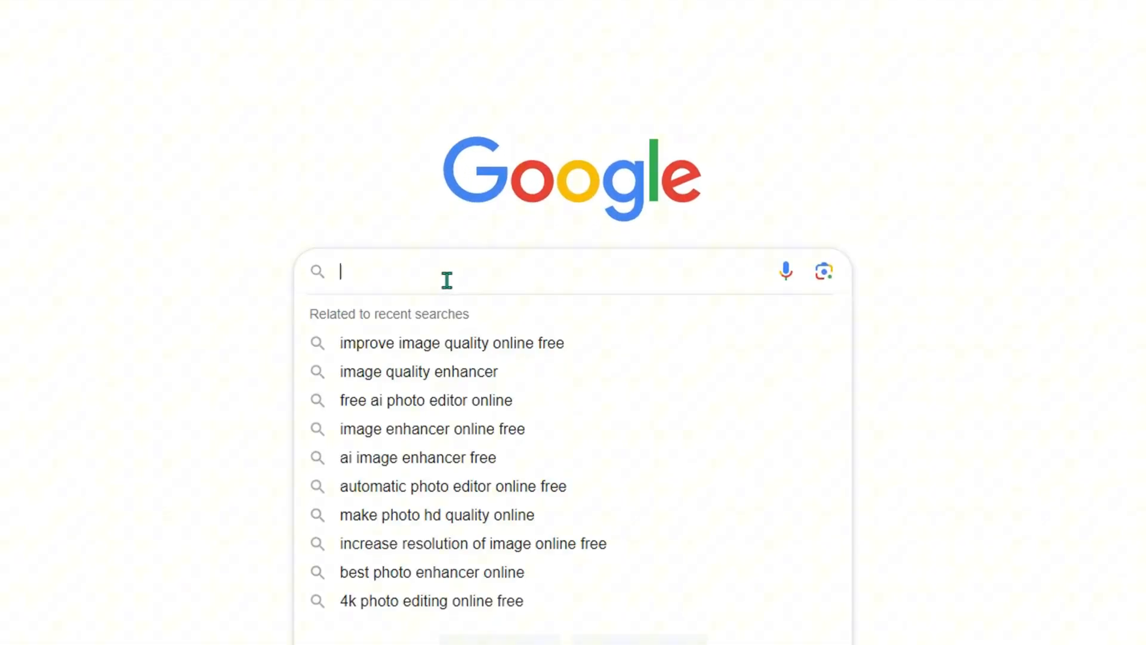
type("fotor image upscaler")
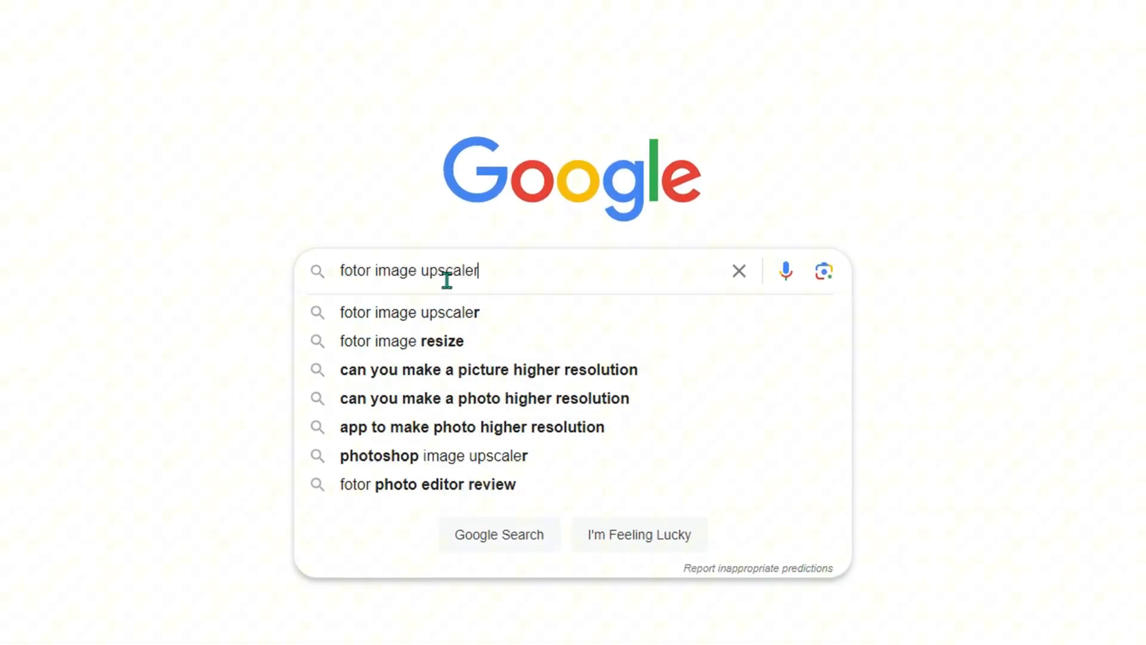
left_click(408, 313)
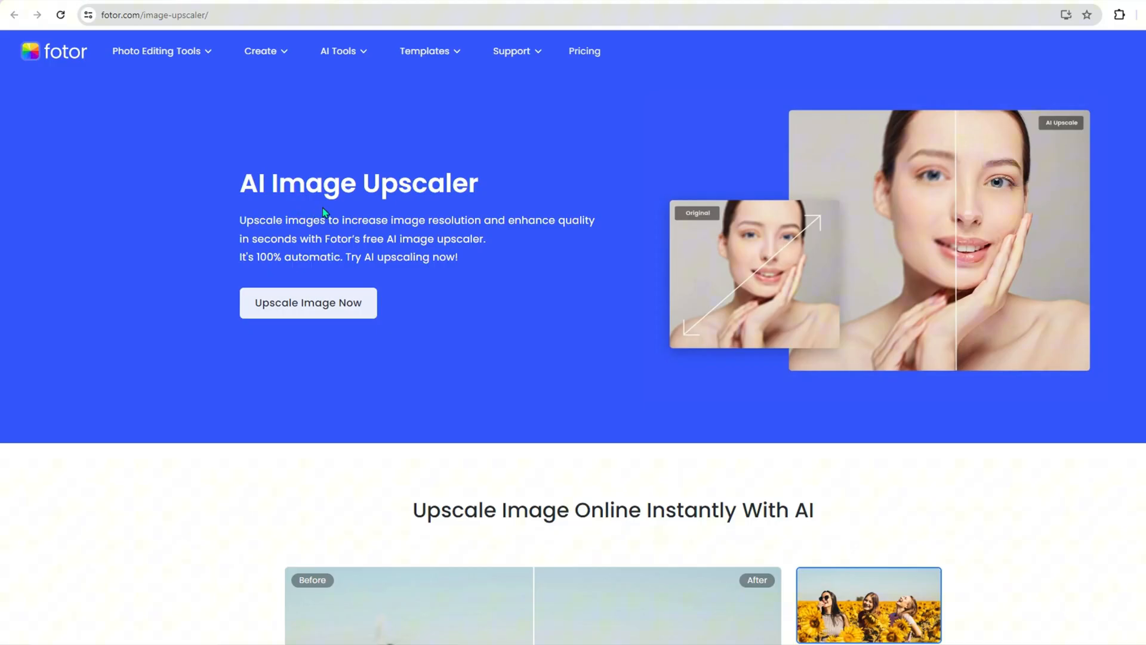
- Launch the AI Upscaler tool via Upscale Image Now on Fotor's landing page
scroll("down", 3)
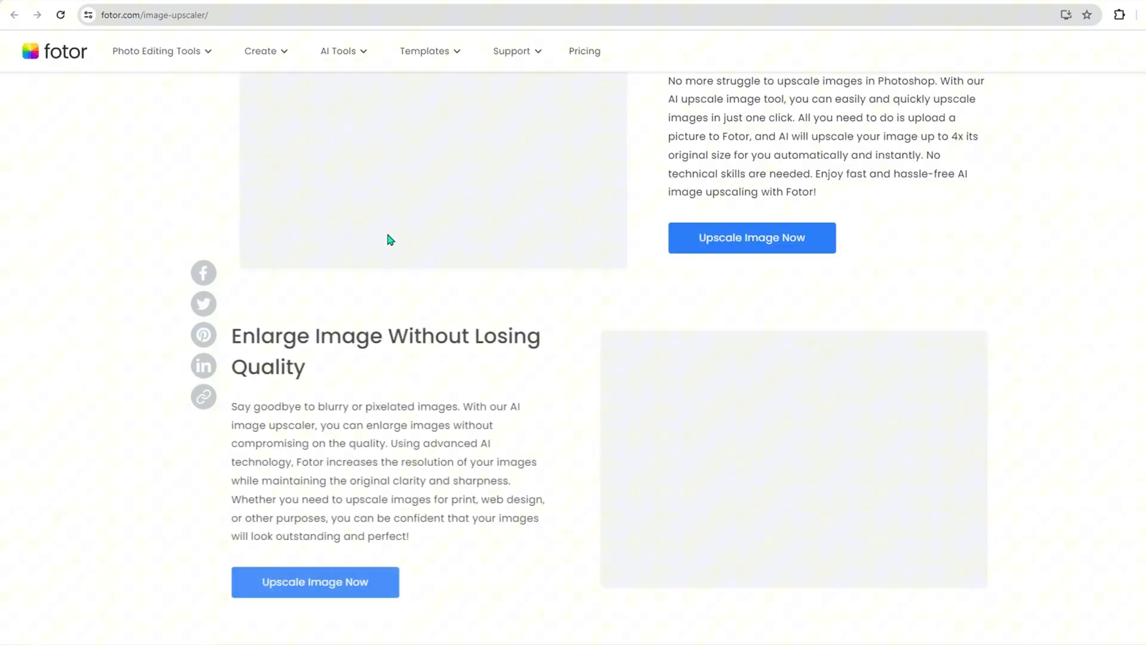
scroll("up", 3)
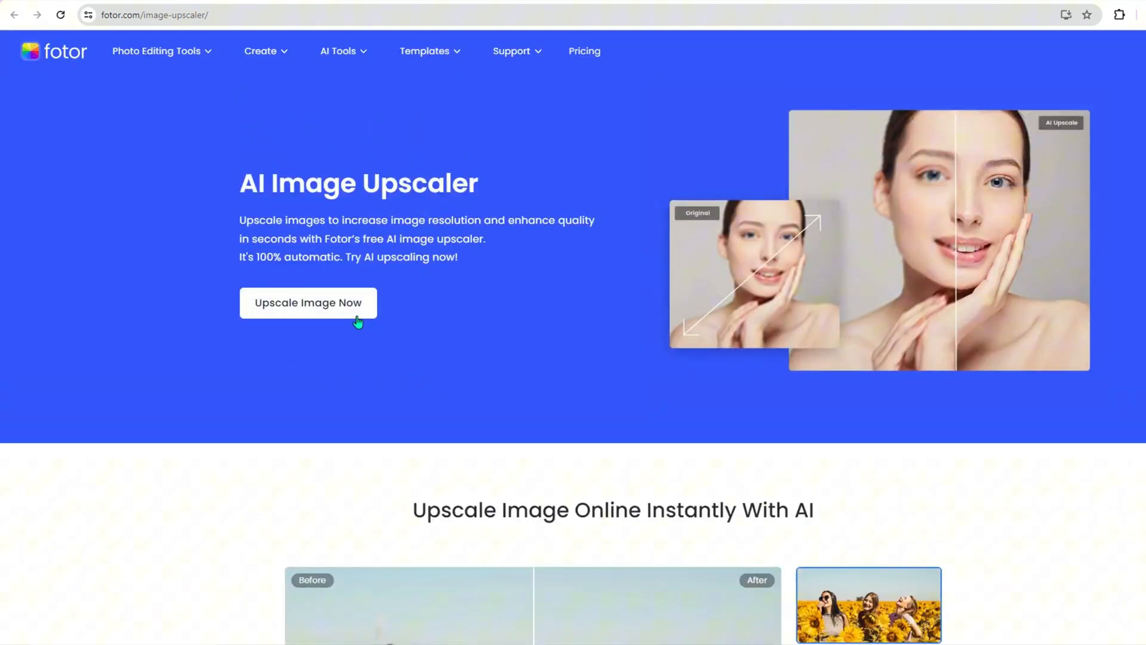
left_click(308, 303)
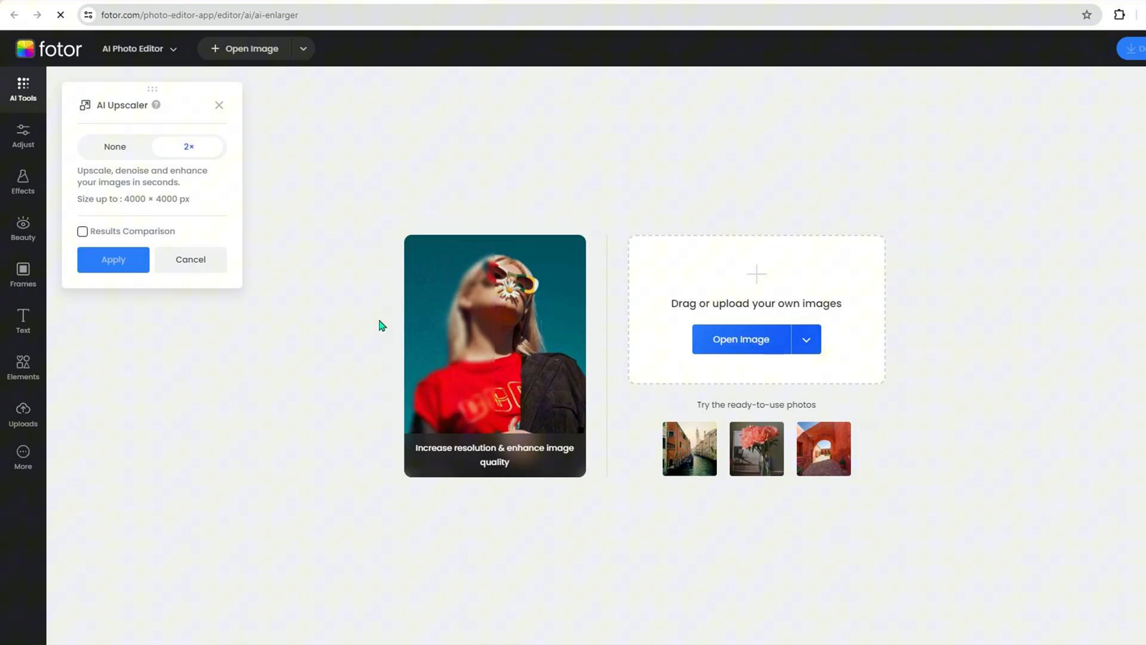
- Upload pixlate image.png from the computer into the AI Upscaler
left_click(740, 339)
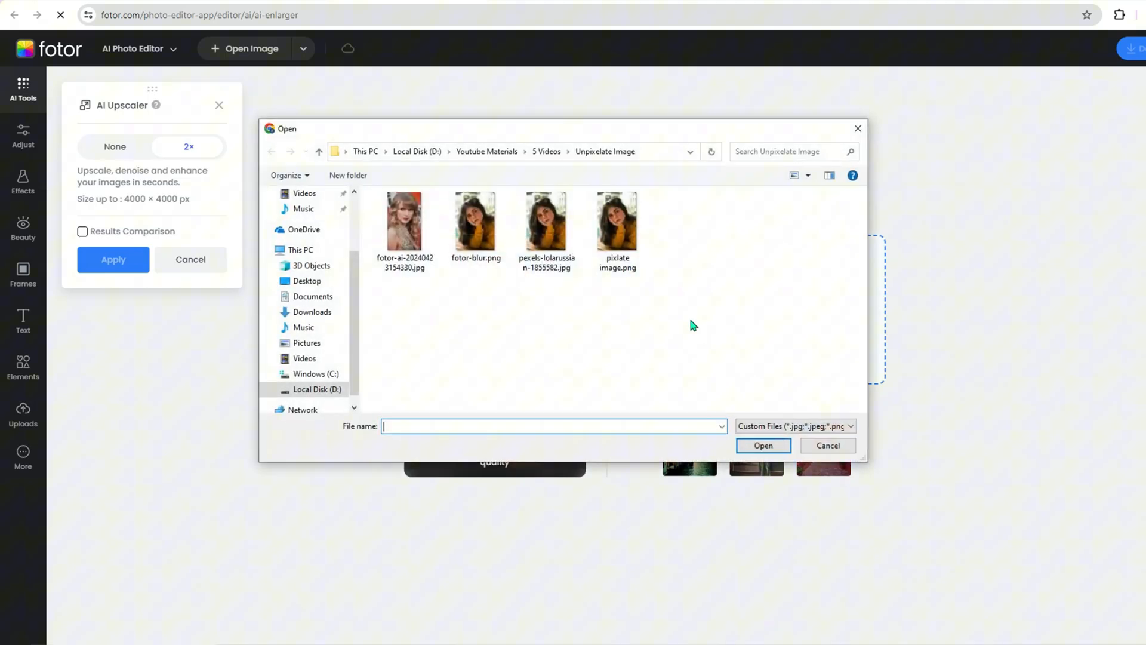
left_click(828, 445)
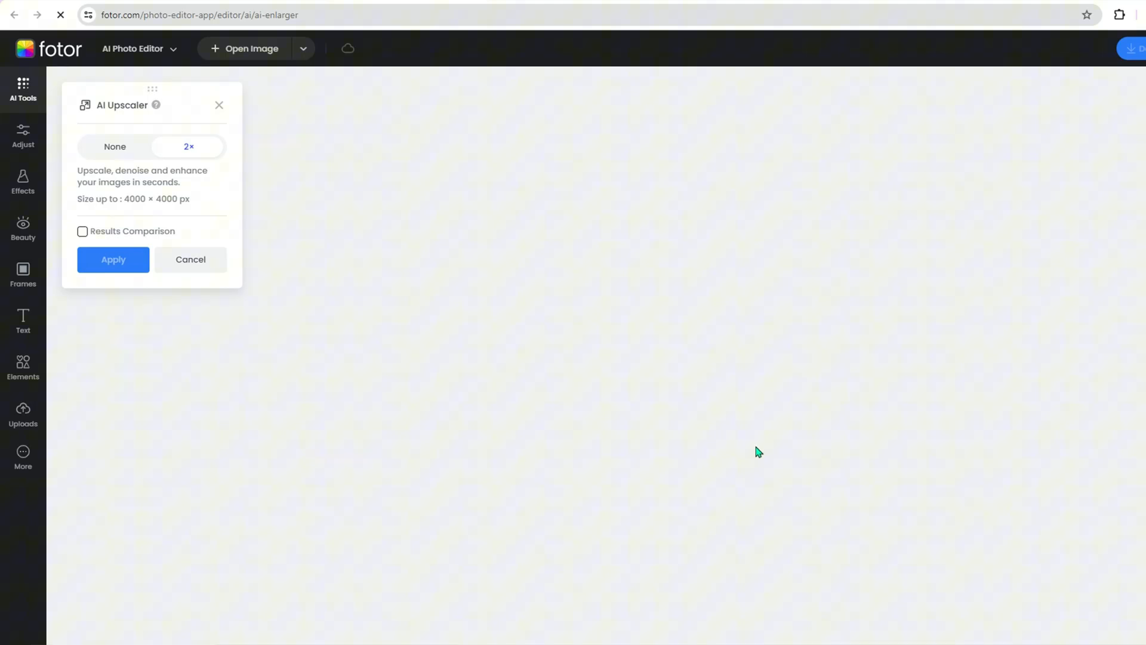
- Apply the 2× upscale and slide the Before/After divider to reveal the result
left_click(82, 232)
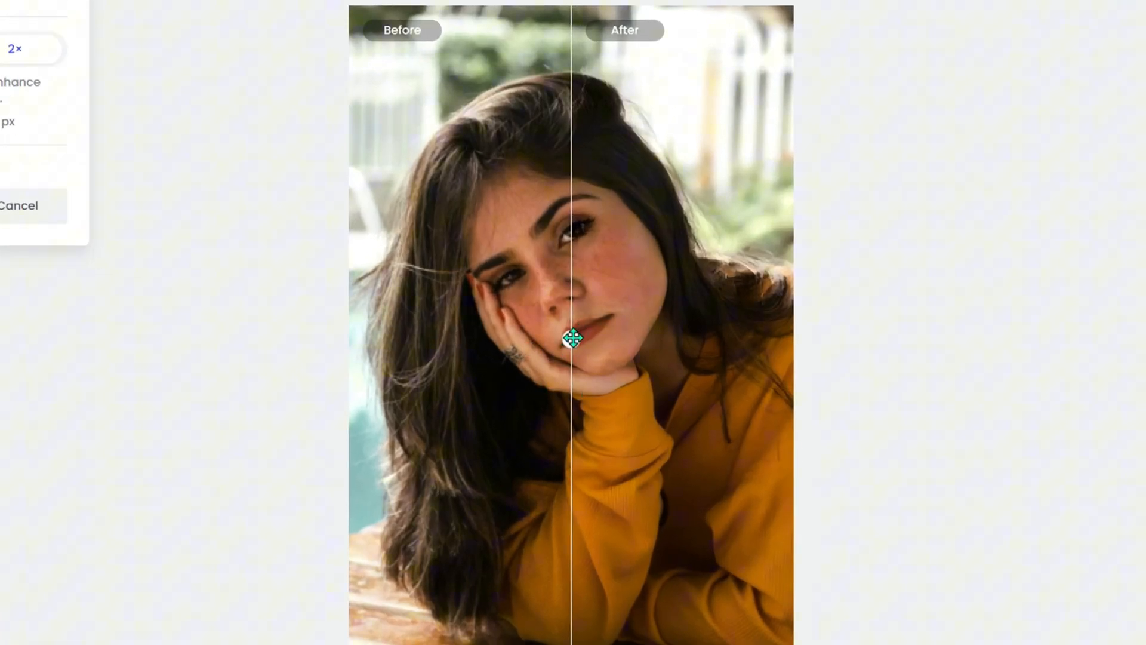
left_click_drag(572, 337, 333, 361)
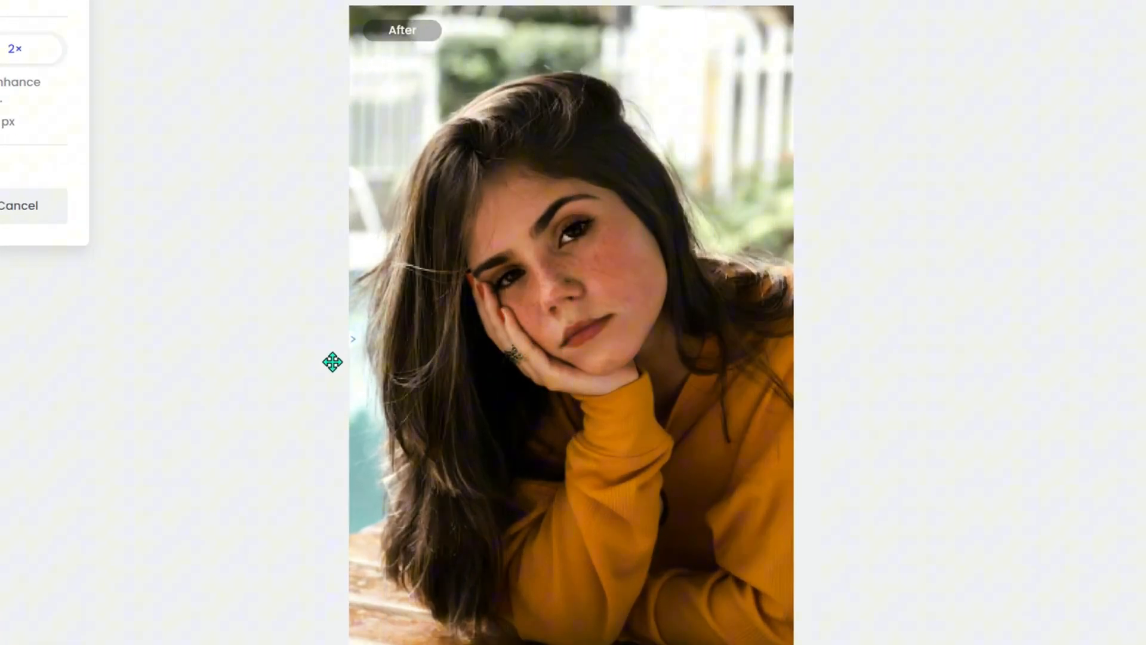